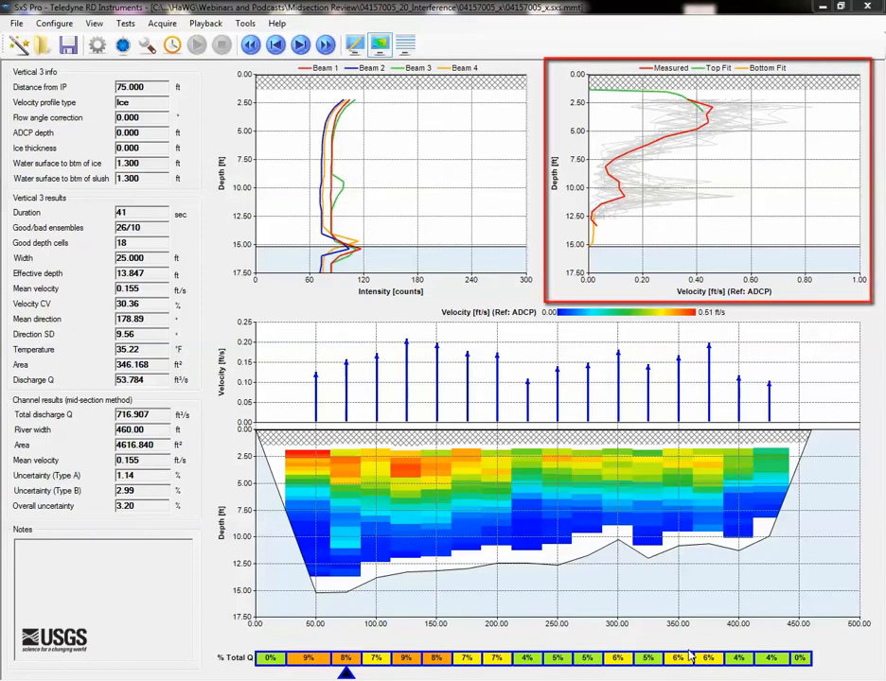
Step: Switch the beam plot to Correlation and the contour to Error velocity, then view the ADCP test results
{"action": "left_click", "coordinate": [378, 180]}
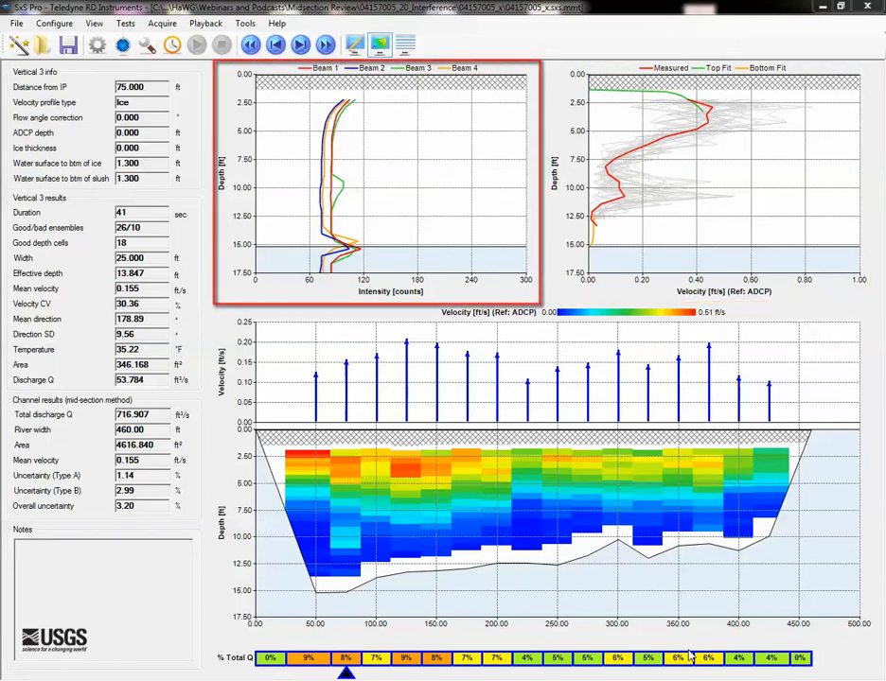
{"action": "right_click", "coordinate": [378, 180]}
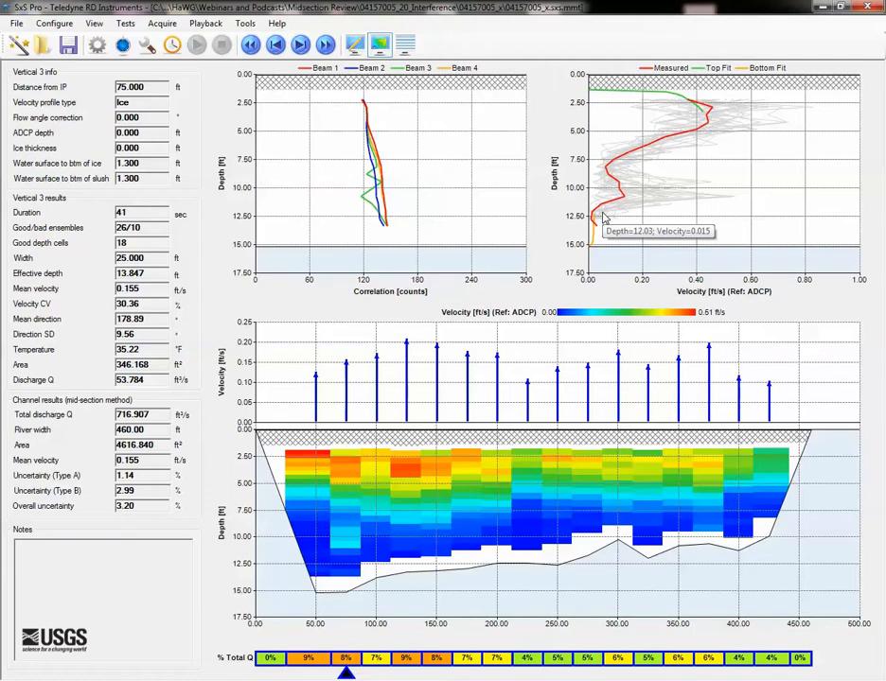
{"action": "mouse_move", "coordinate": [604, 216]}
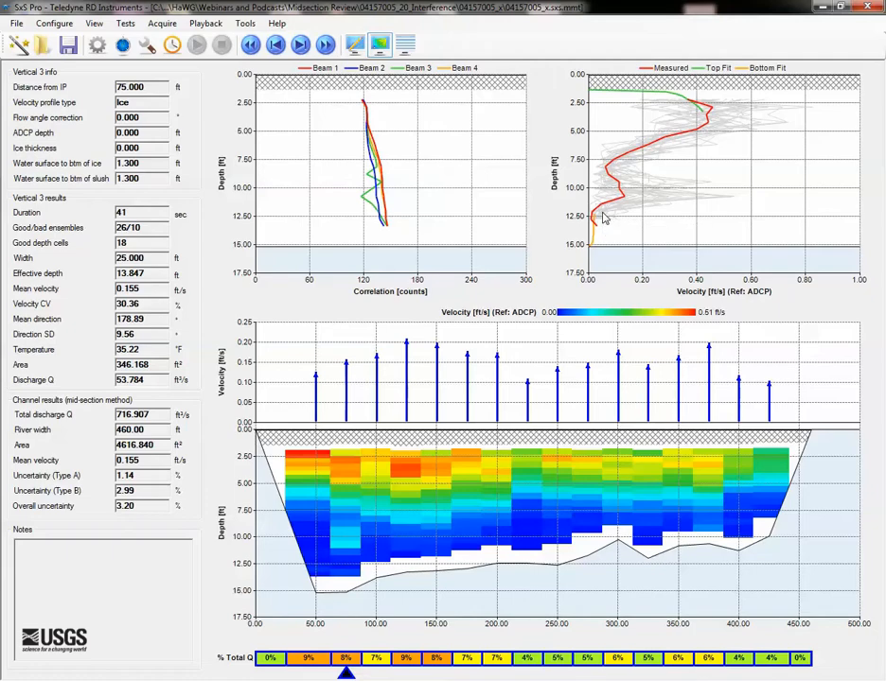
{"action": "mouse_move", "coordinate": [399, 572]}
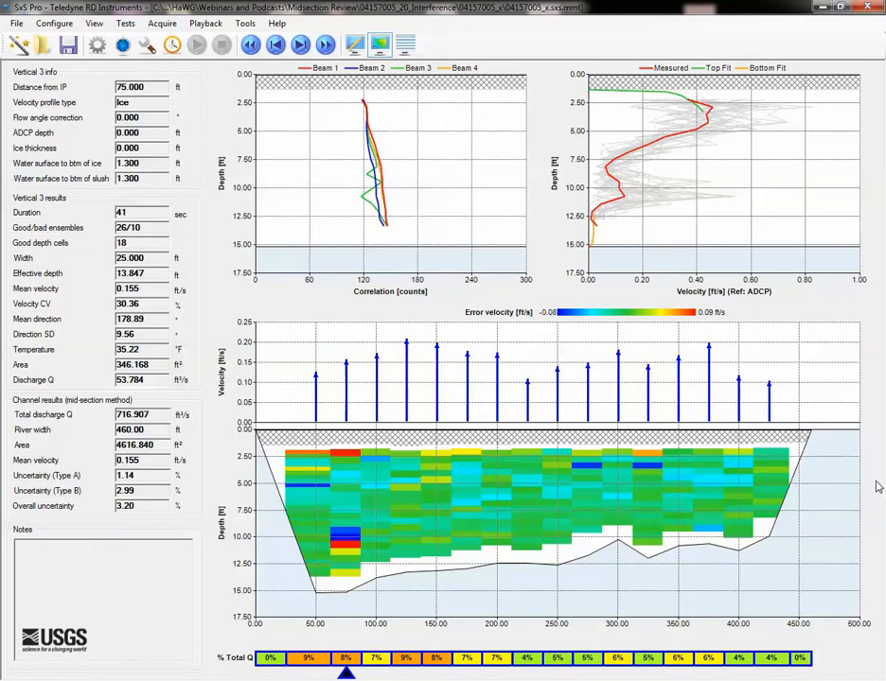
{"action": "mouse_move", "coordinate": [662, 148]}
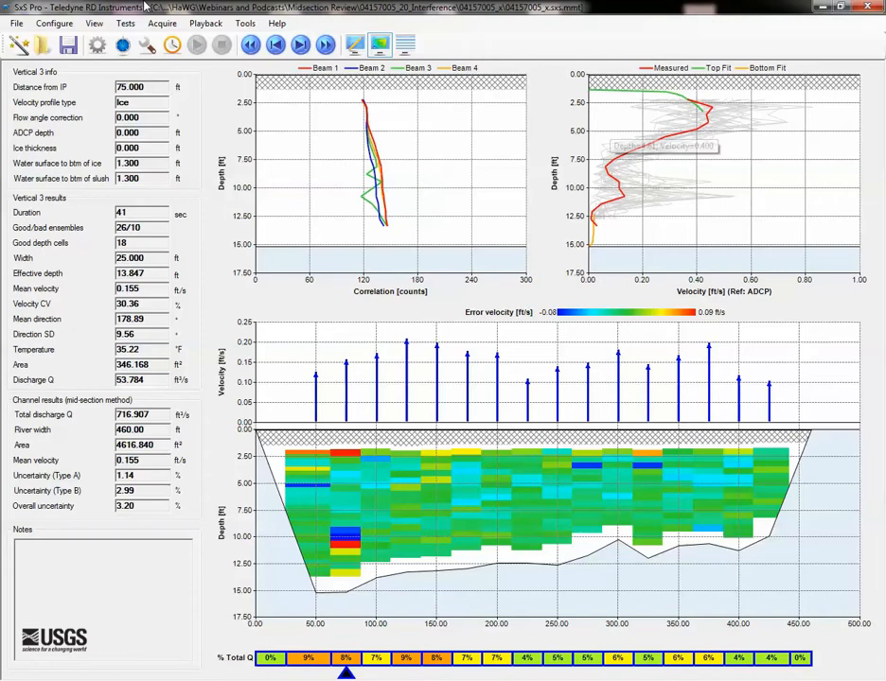
{"action": "left_click", "coordinate": [163, 23]}
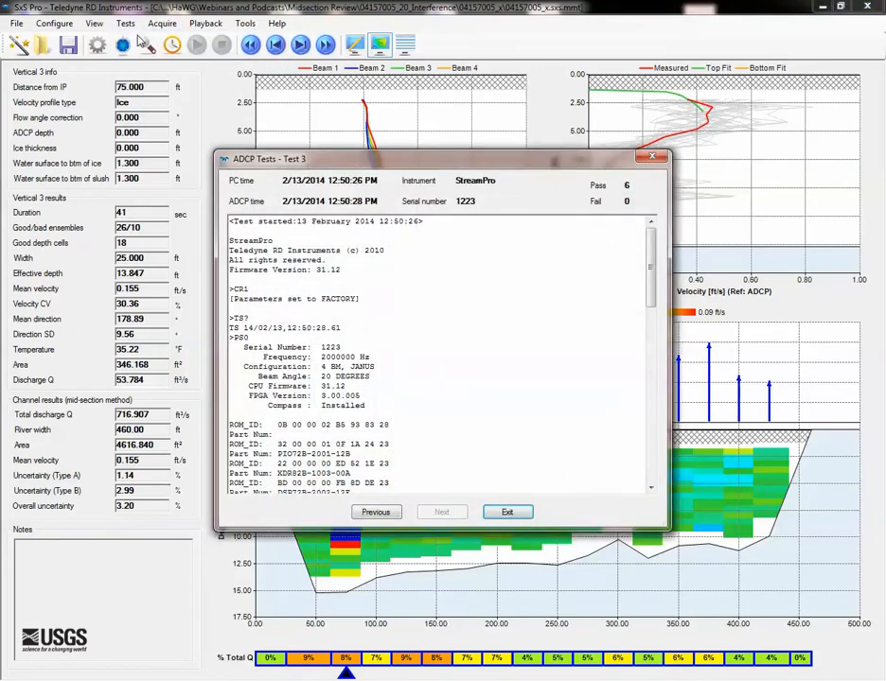
{"action": "scroll", "scroll_direction": "down", "scroll_amount": 3}
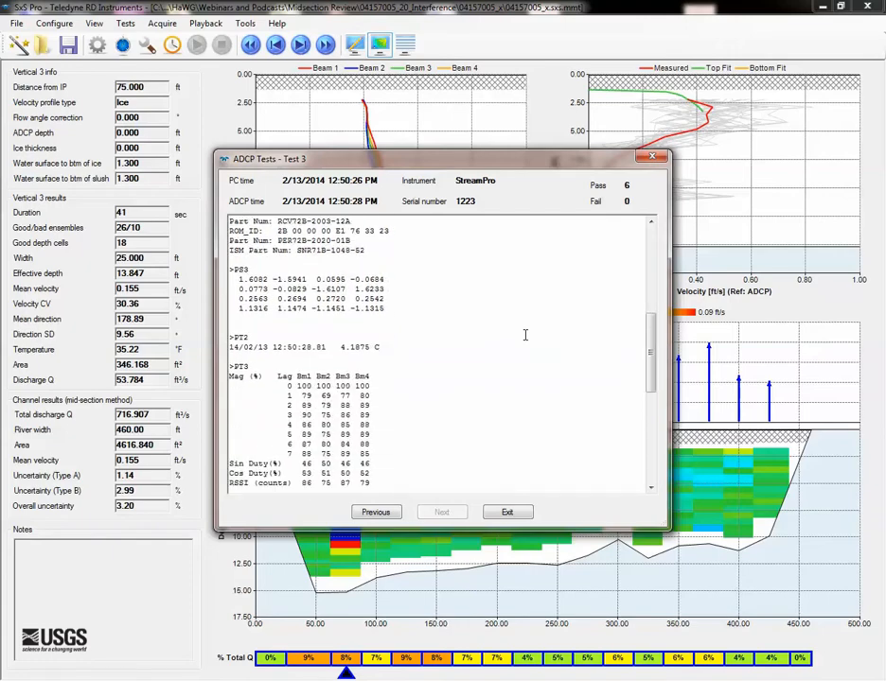
{"action": "scroll", "scroll_direction": "down", "scroll_amount": 3}
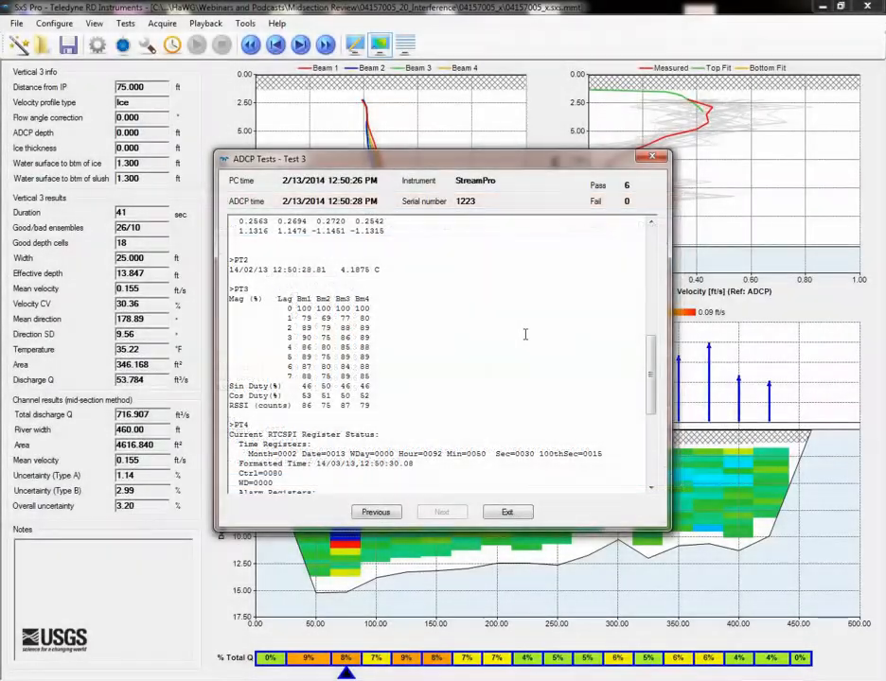
{"action": "left_click", "coordinate": [507, 511]}
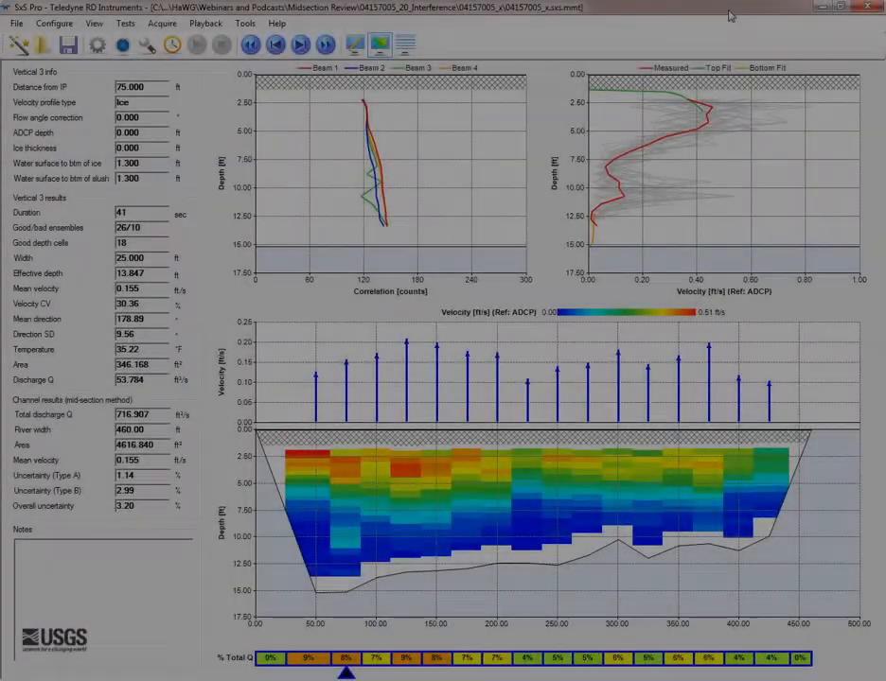